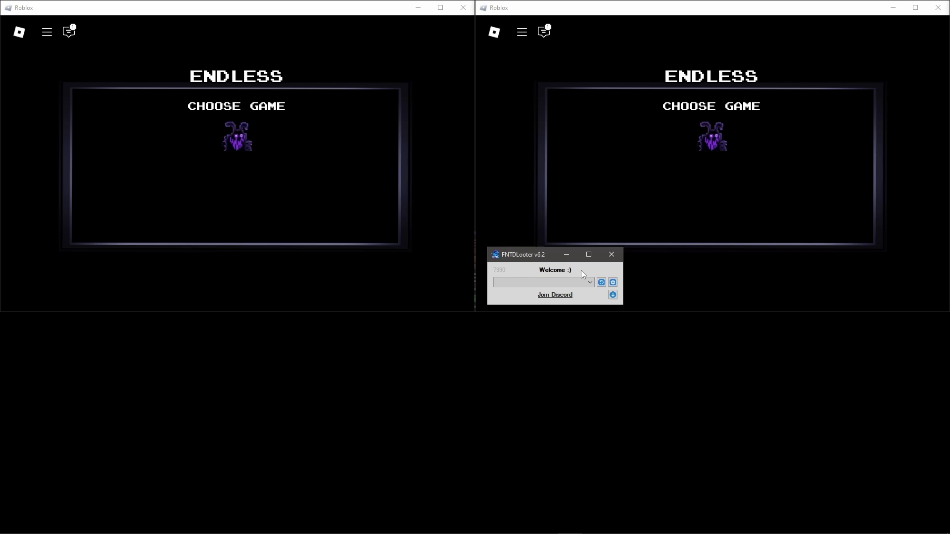
- Load the saved 'Raid Boss Starter Location' macro into the Boss Raid editor
left_click(612, 295)
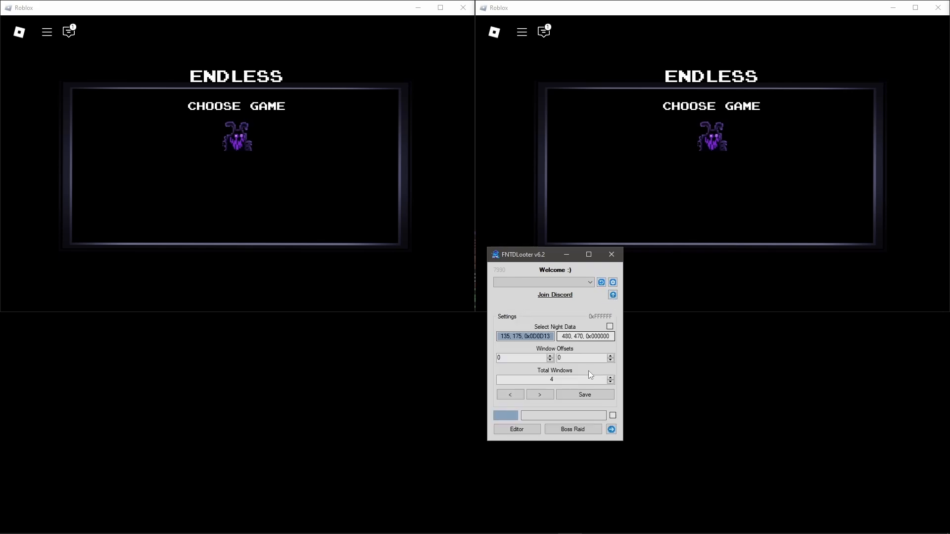
left_click(570, 428)
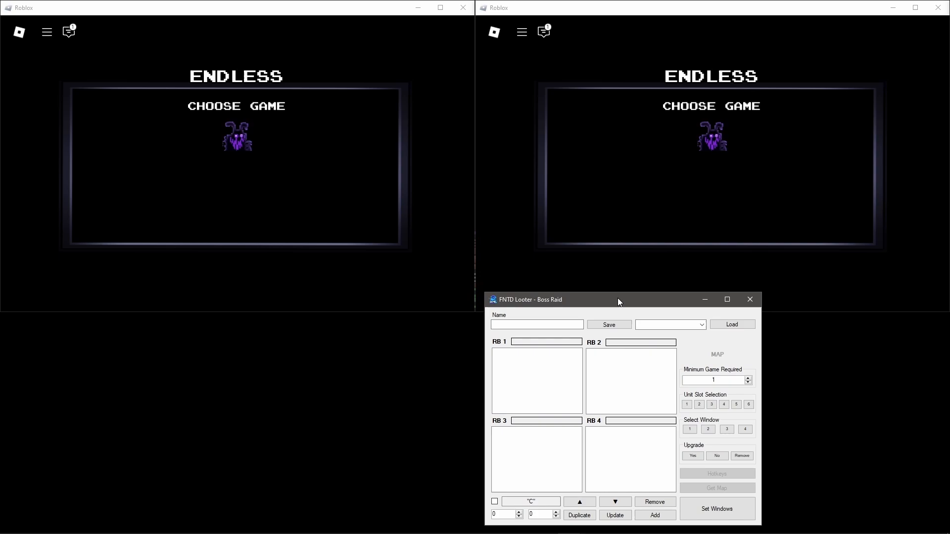
left_click(701, 325)
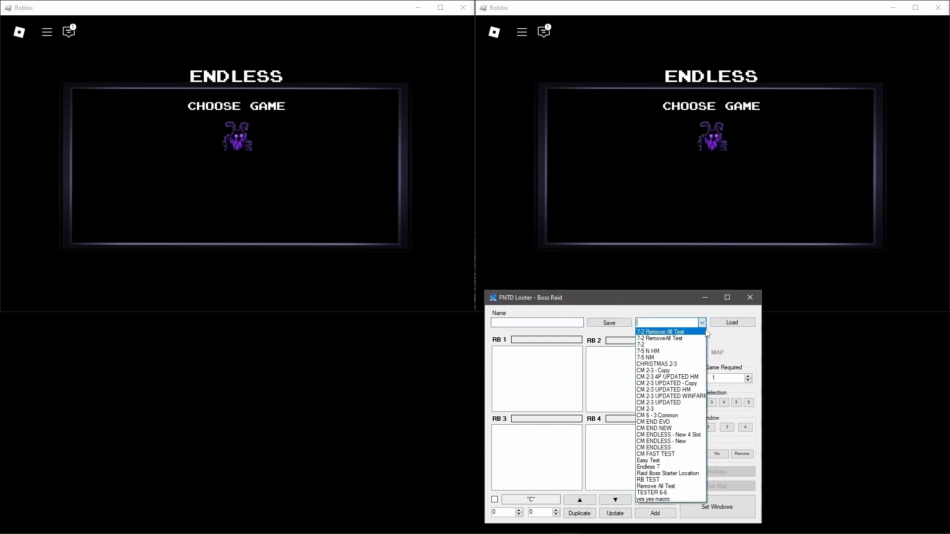
left_click(668, 473)
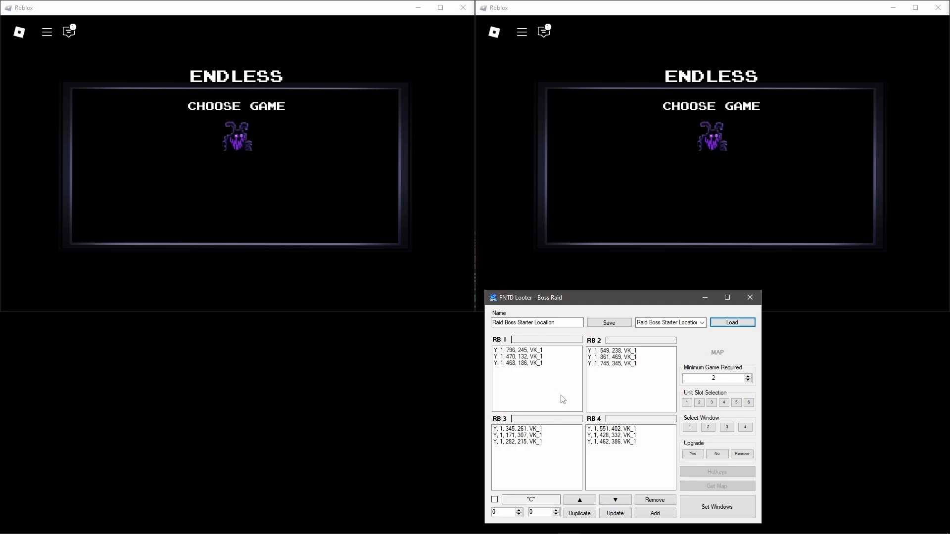
left_click(716, 507)
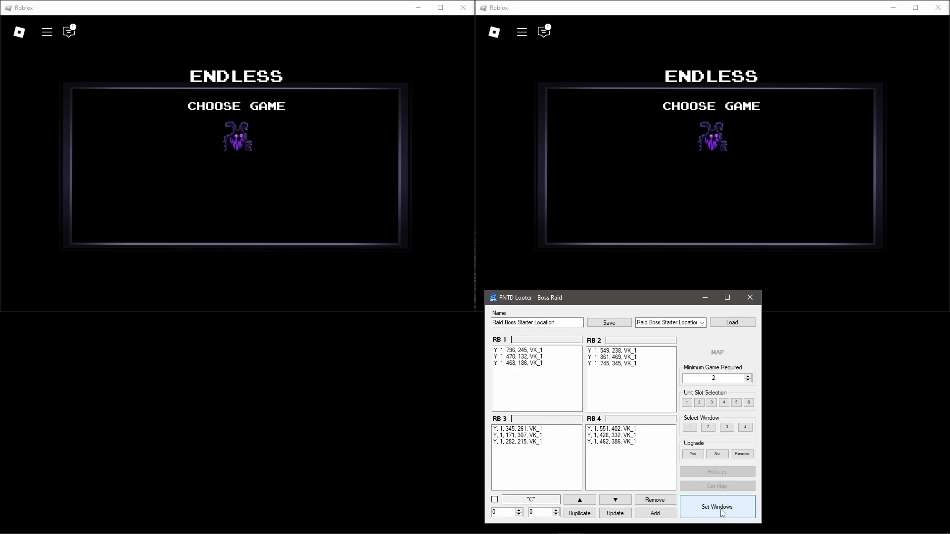
- Detect the two open game windows with Set Windows and confirm the found-windows message
left_click(716, 507)
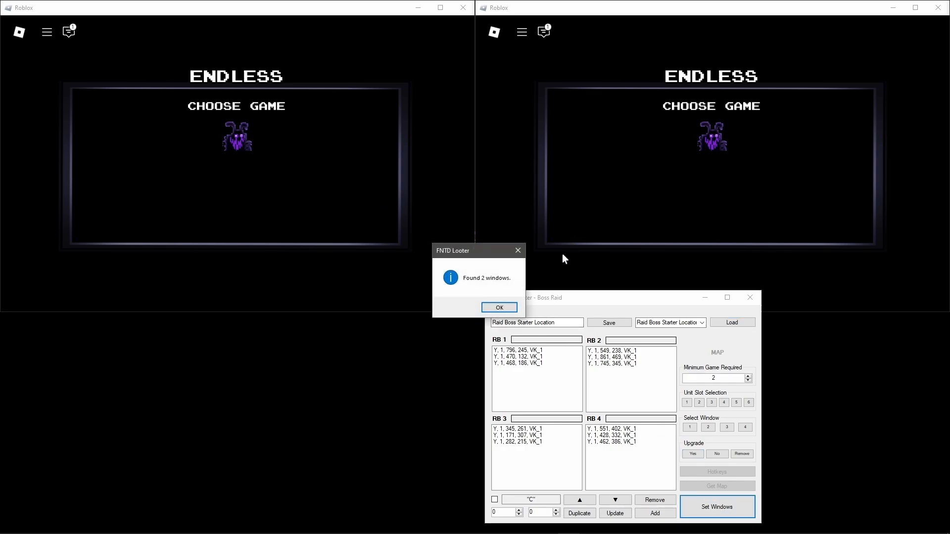
left_click(498, 307)
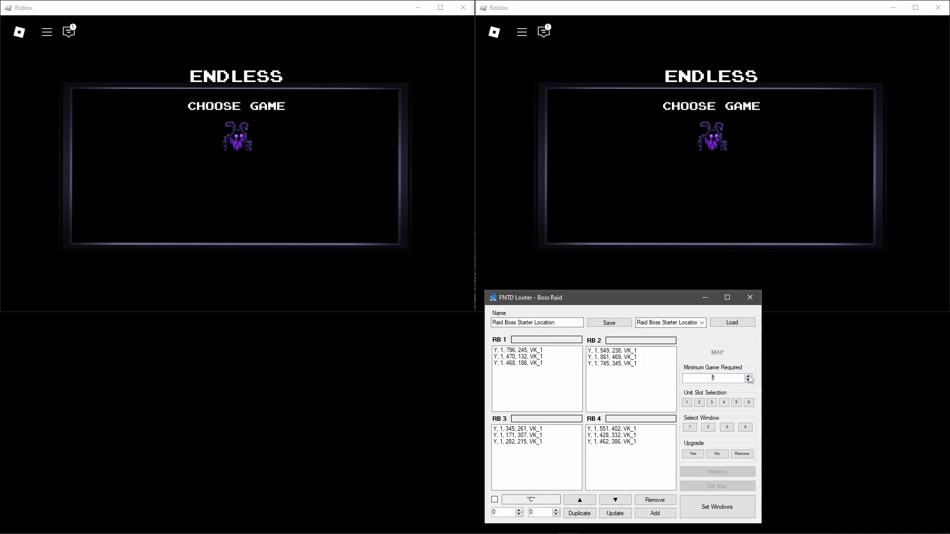
- Start the raid, target game window 1 and take the Damage 3 modifier
left_click(749, 376)
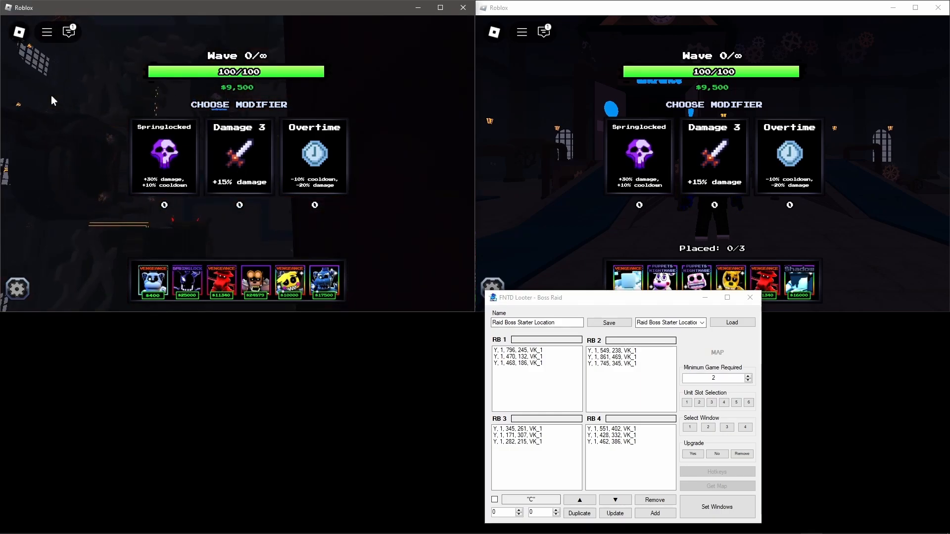
left_click(707, 428)
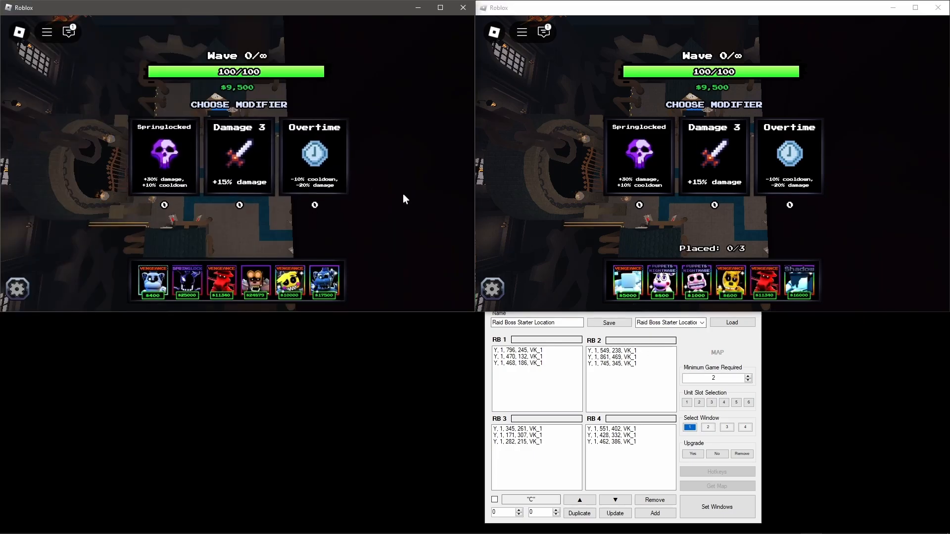
left_click(238, 155)
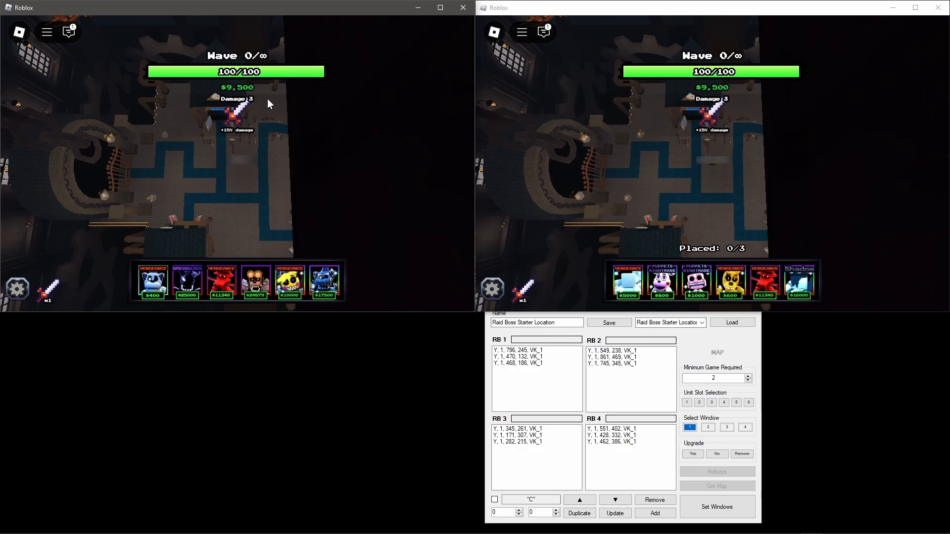
- Select unit slot 1 and turn upgrading on for placed units
left_click(640, 418)
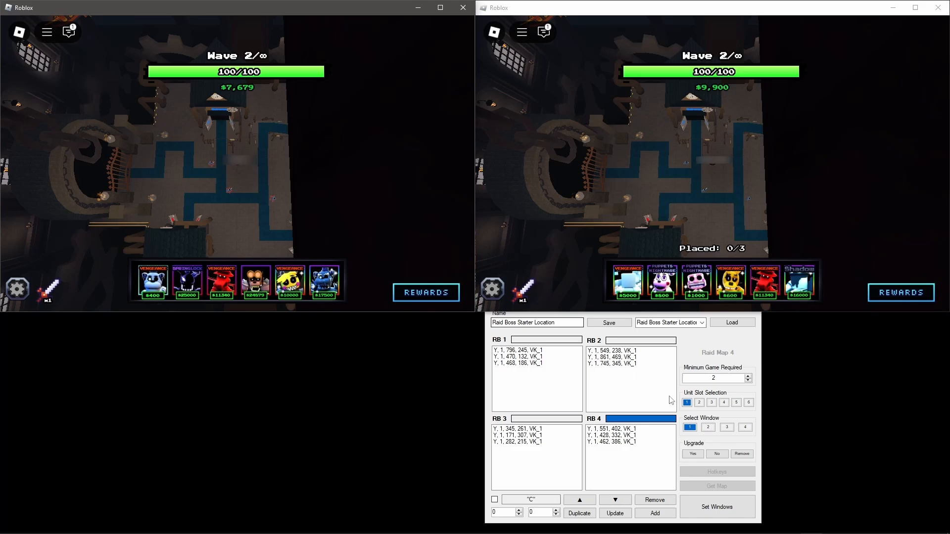
left_click(692, 454)
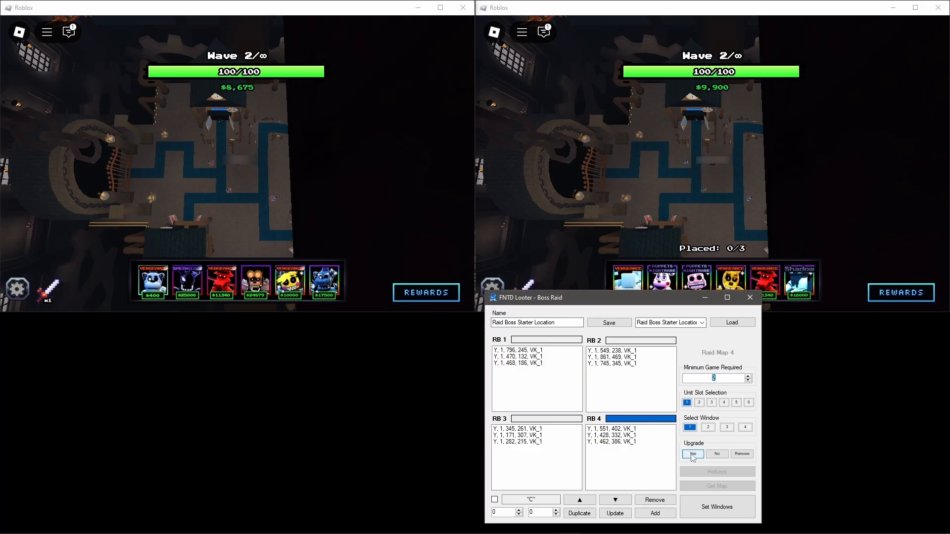
left_click(691, 454)
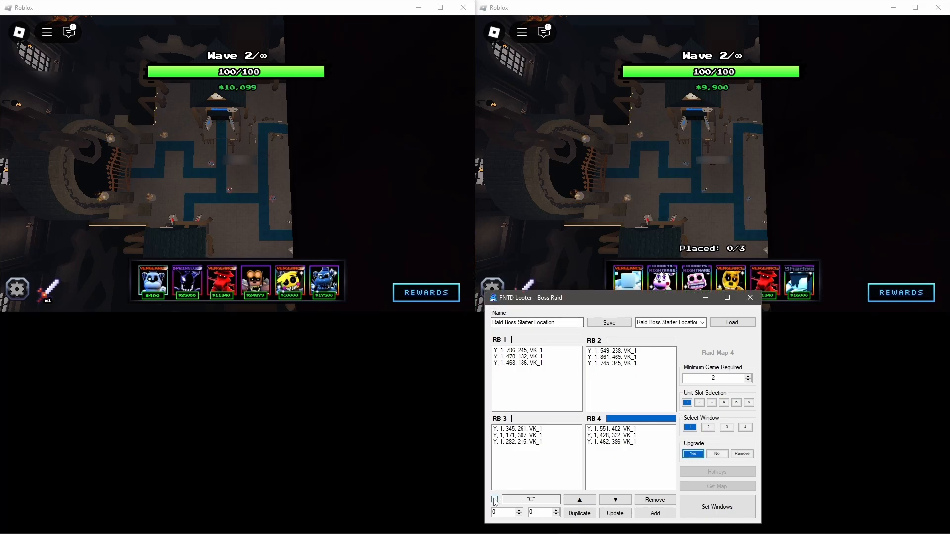
- Record unit-slot-4 placements inside and lower on the path loop for Raid Map 4
left_click(494, 499)
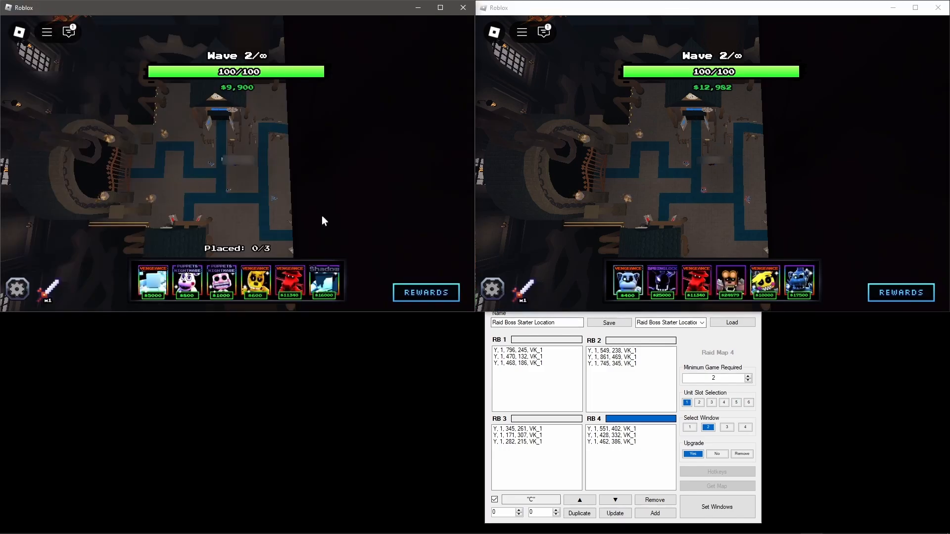
left_click(722, 402)
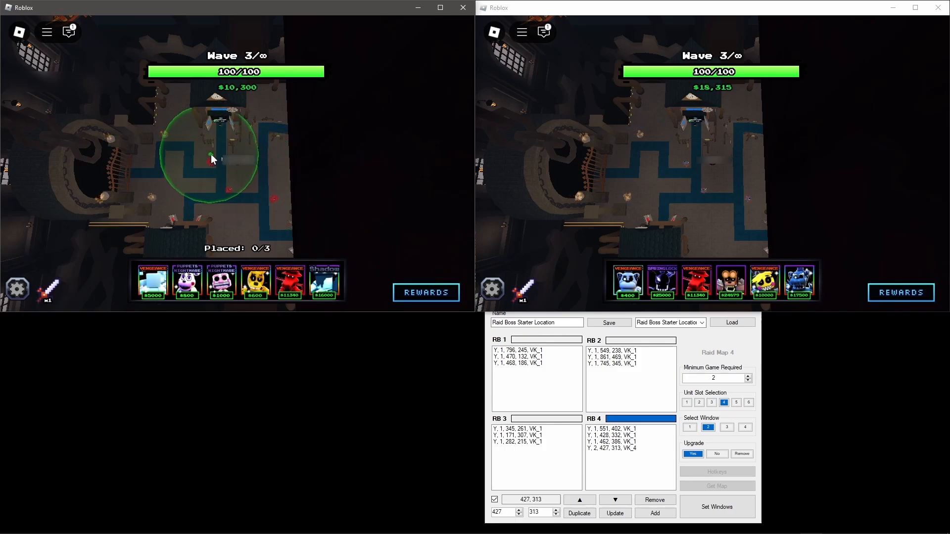
left_click(212, 159)
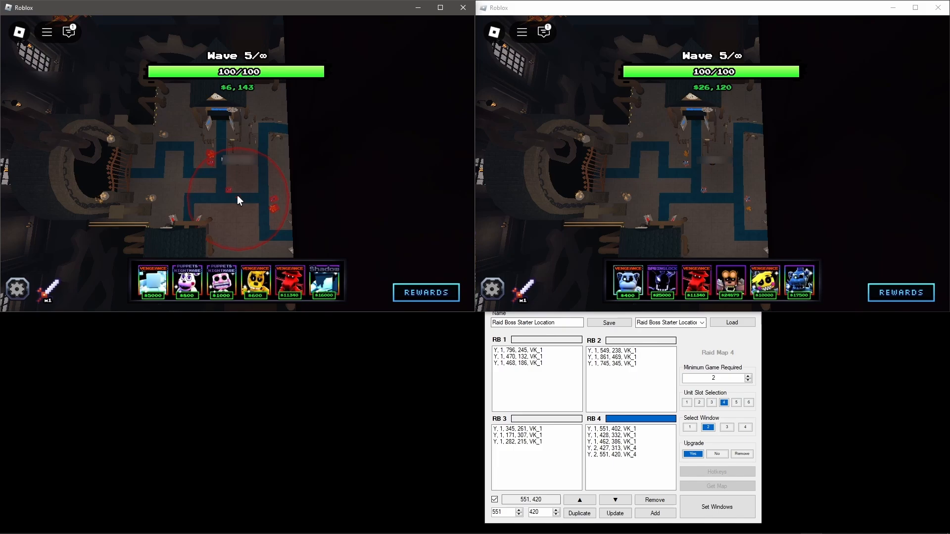
left_click(654, 513)
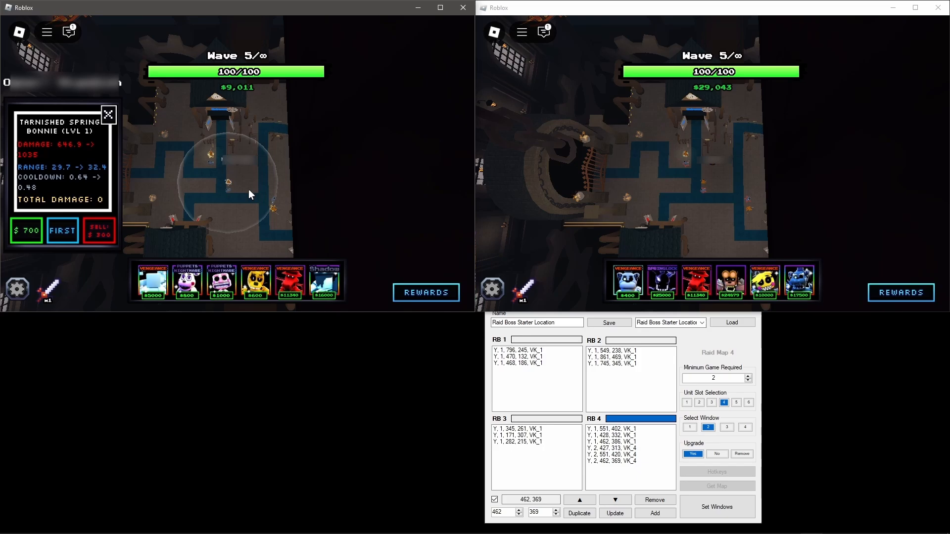
left_click(26, 231)
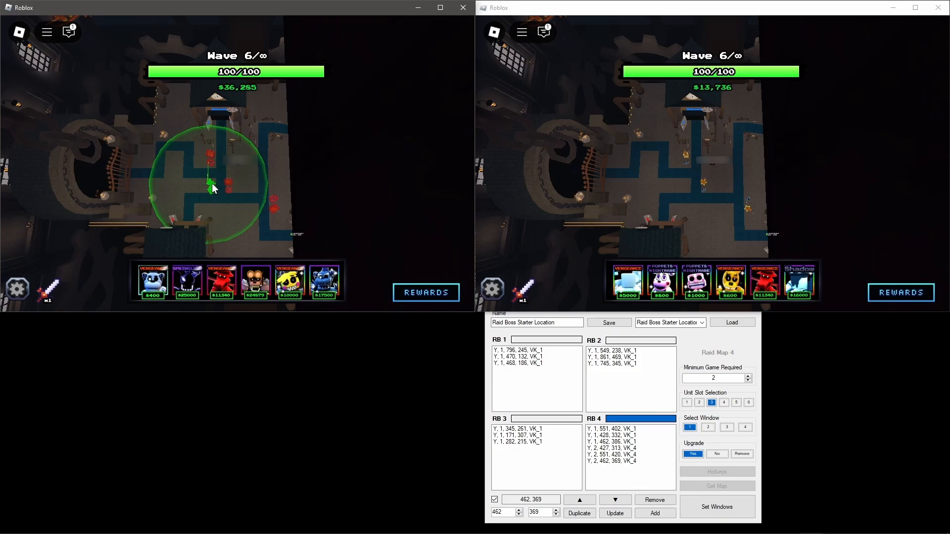
left_click(654, 513)
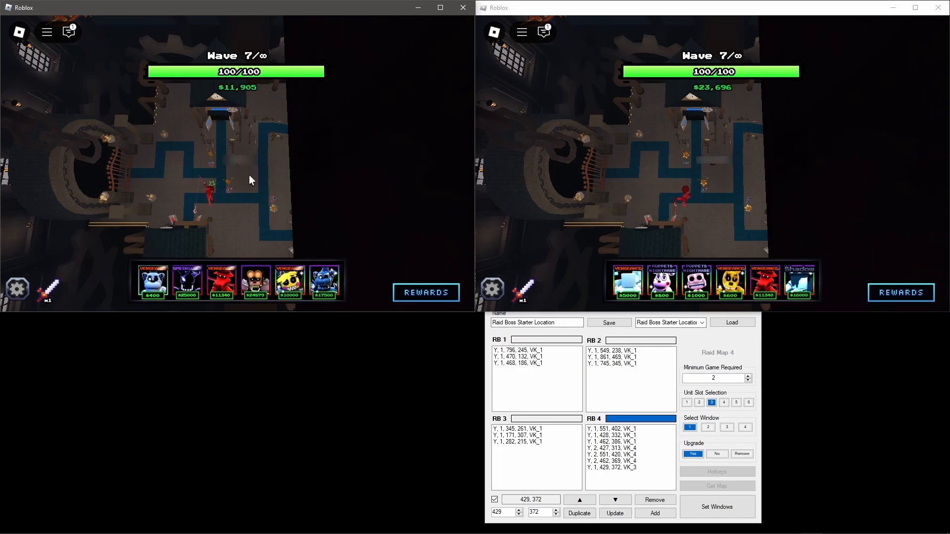
- Record further placements inside range circles and pick the sixth loadout unit as the raid nears wave 24
left_click(707, 428)
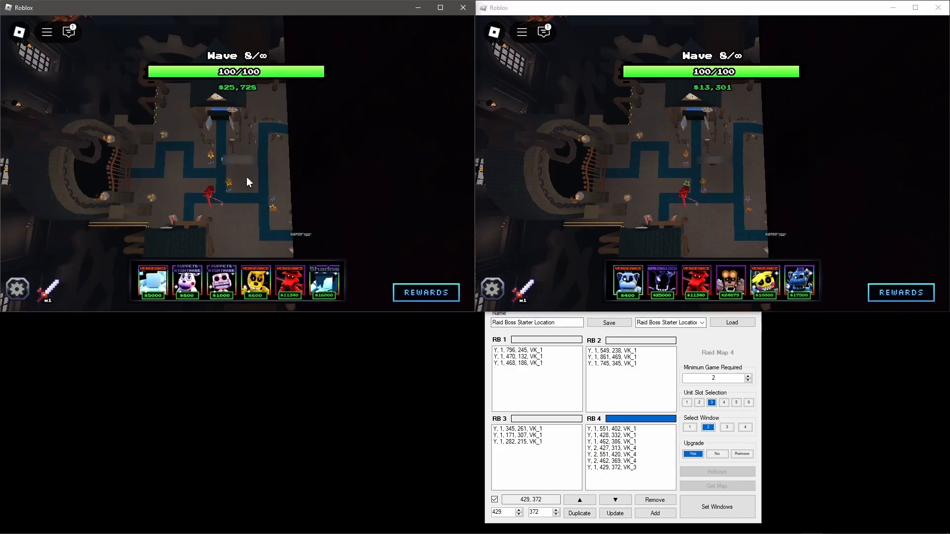
left_click(735, 402)
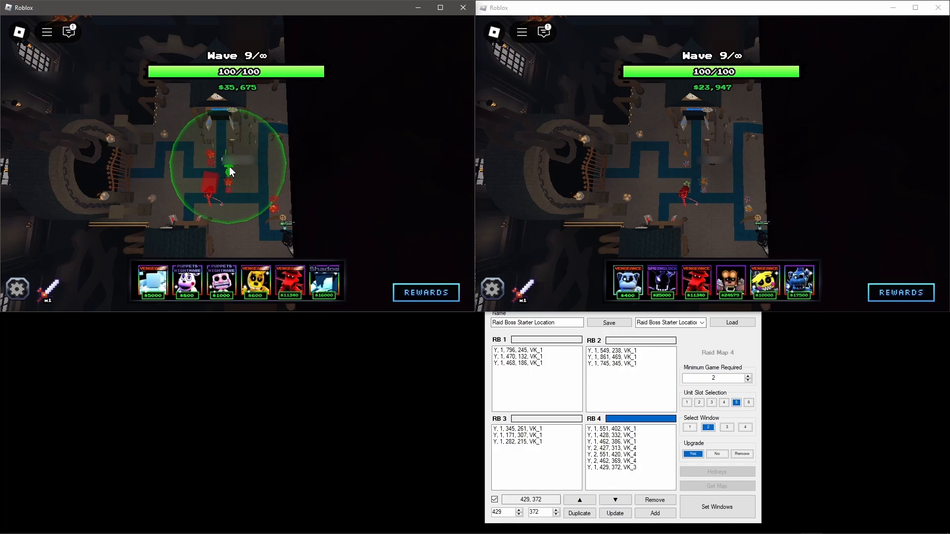
left_click(654, 514)
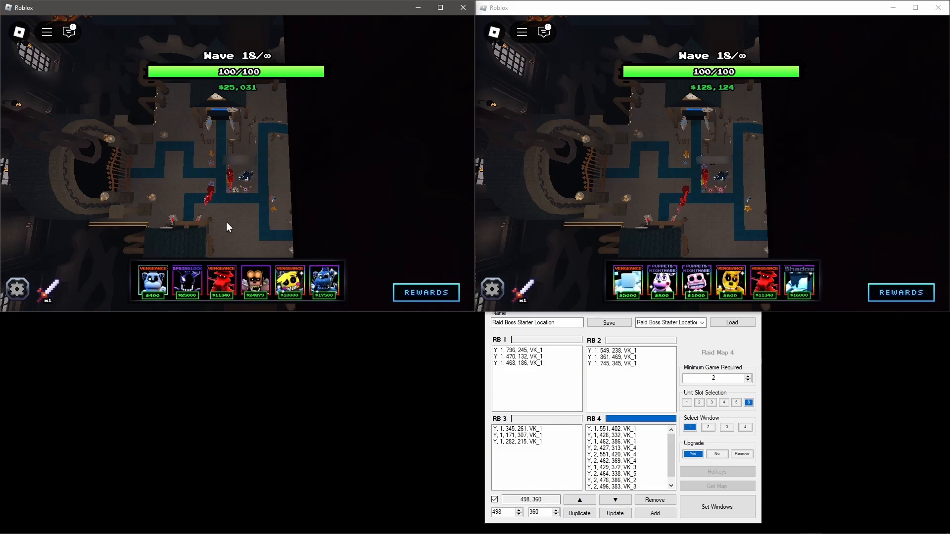
left_click(708, 427)
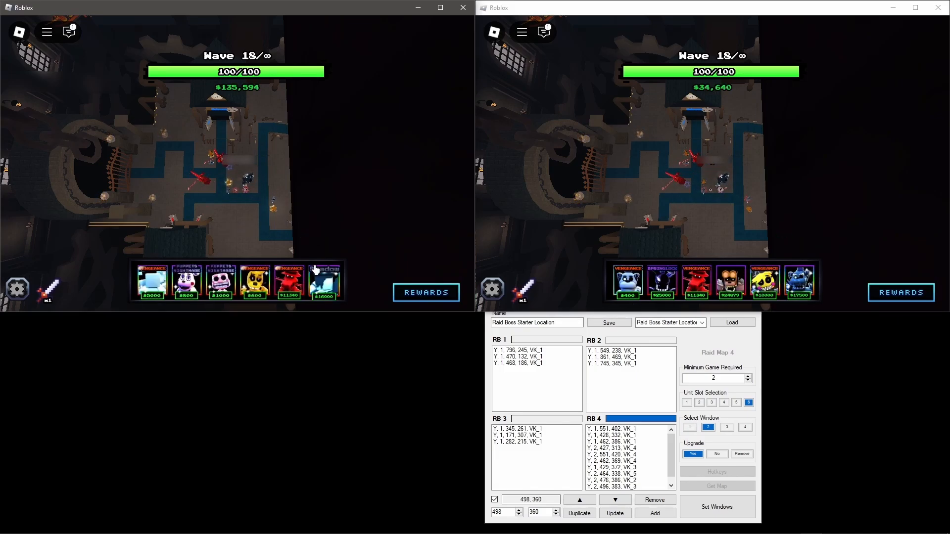
left_click(323, 282)
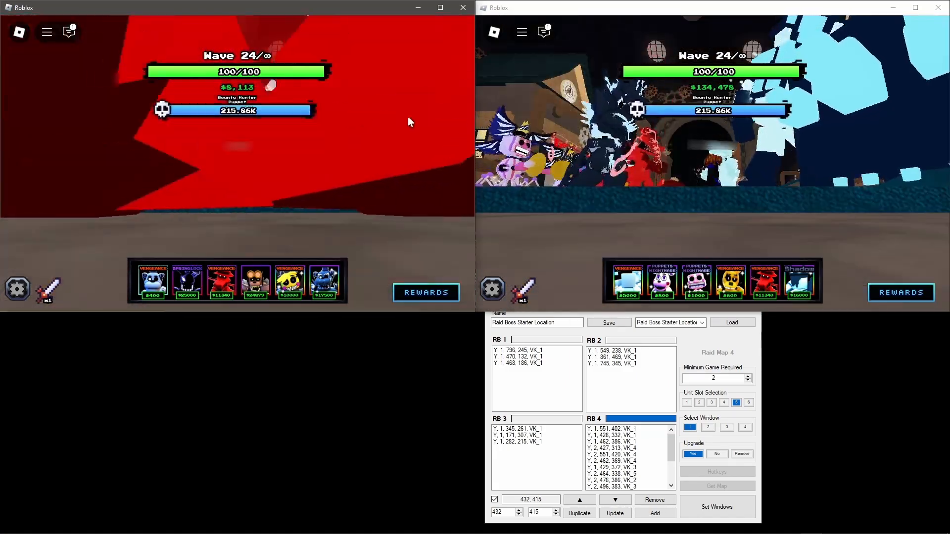
- Take the Damage 2 modifier and keep recording placements so RB 1–RB 3 fill through wave 176
left_click(722, 403)
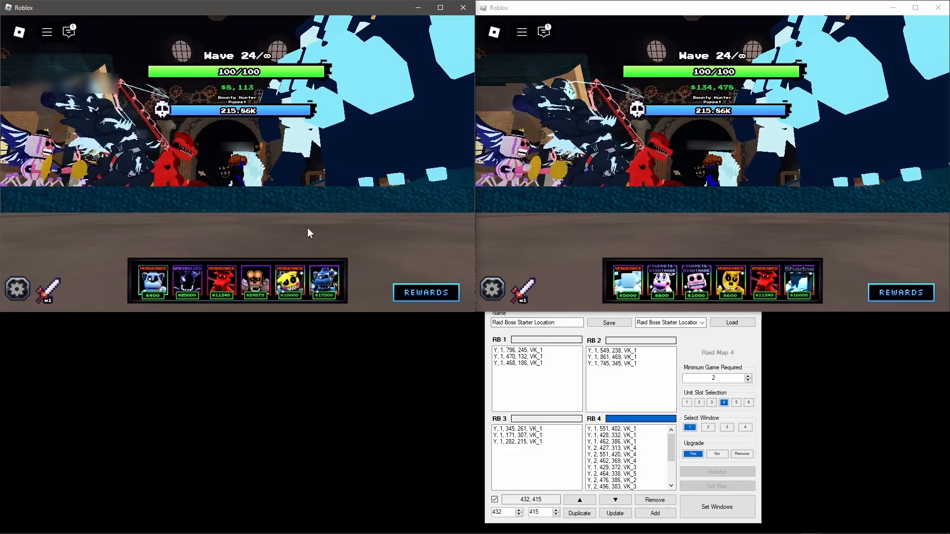
mouse_move(325, 217)
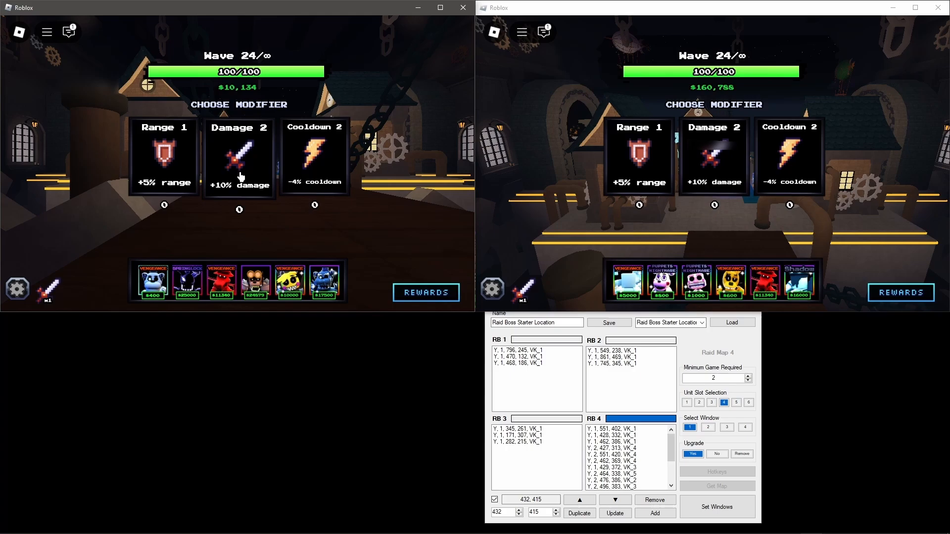
left_click(238, 157)
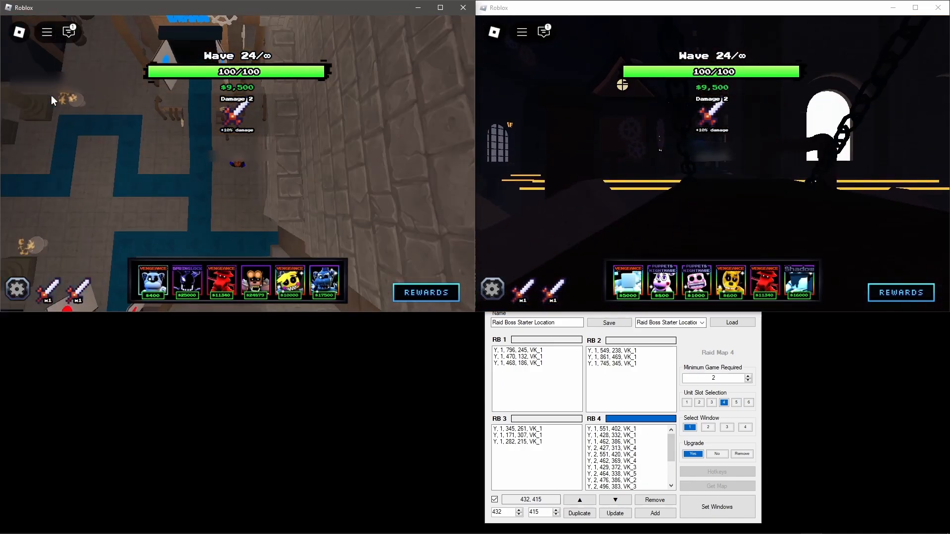
left_click(707, 428)
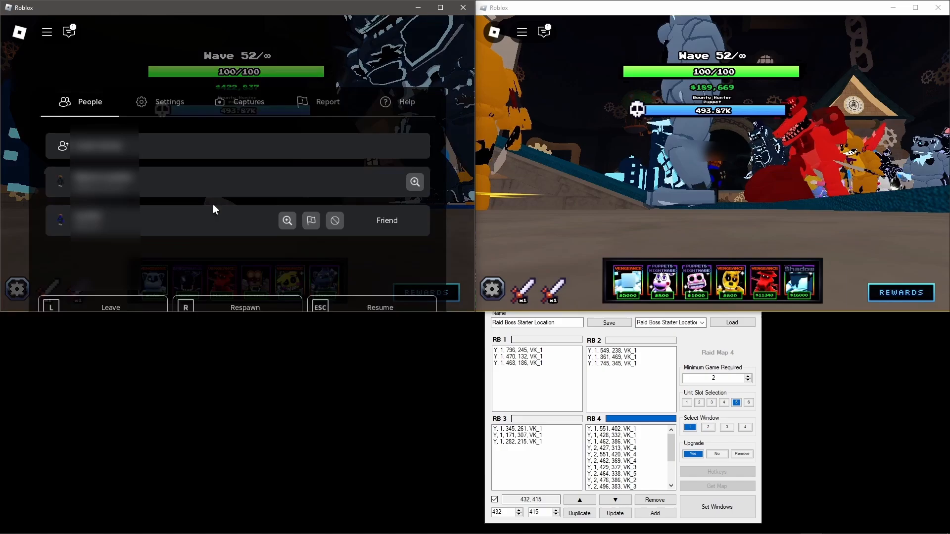
left_click(708, 428)
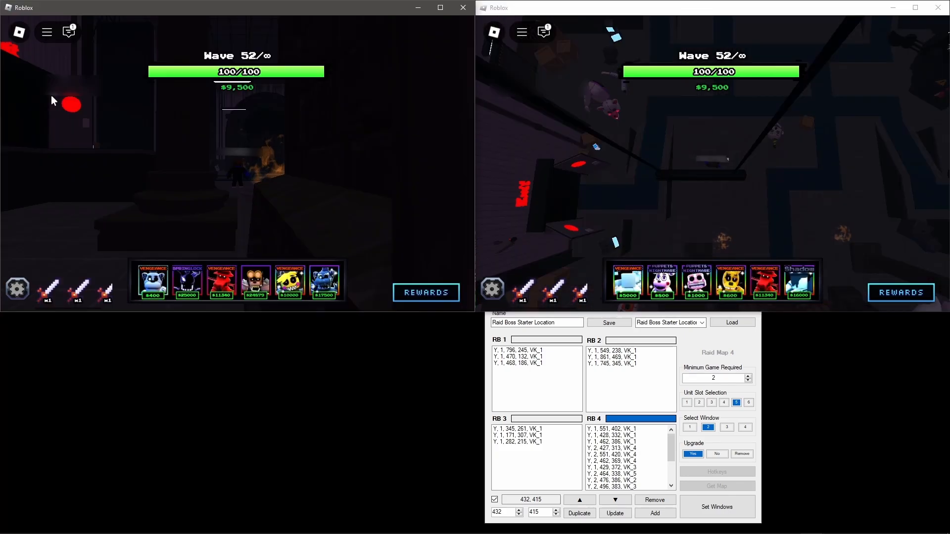
left_click(688, 427)
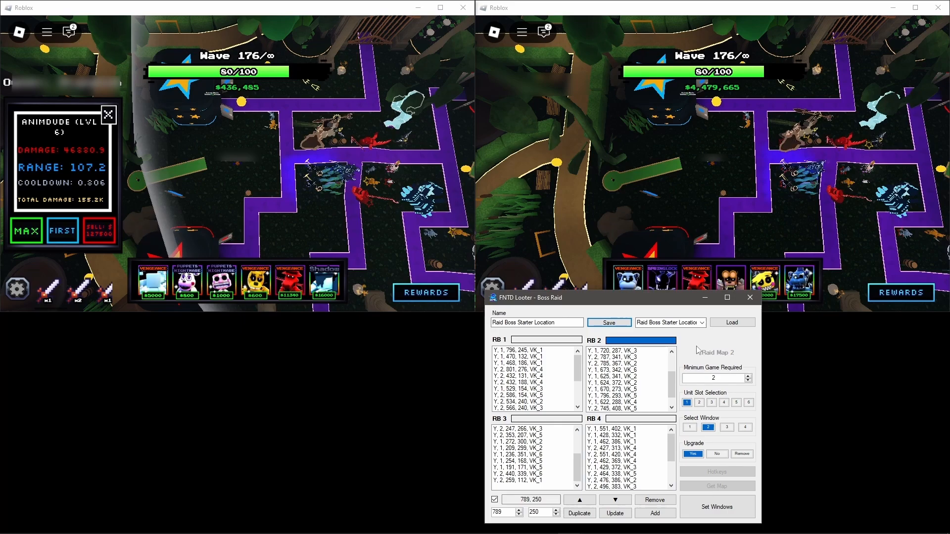
- Save the macro as 'Raid Boss Starter Location', overwriting the existing one
left_click(608, 323)
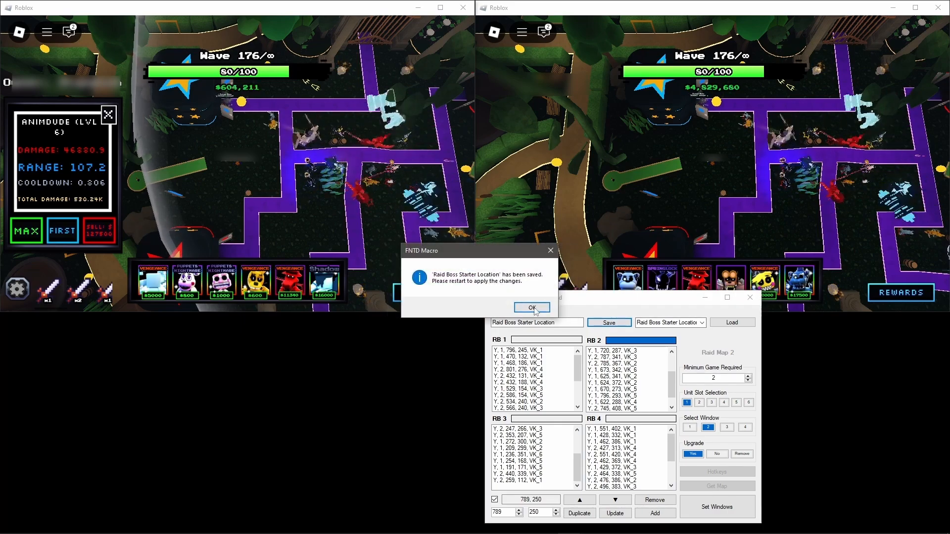
left_click(531, 307)
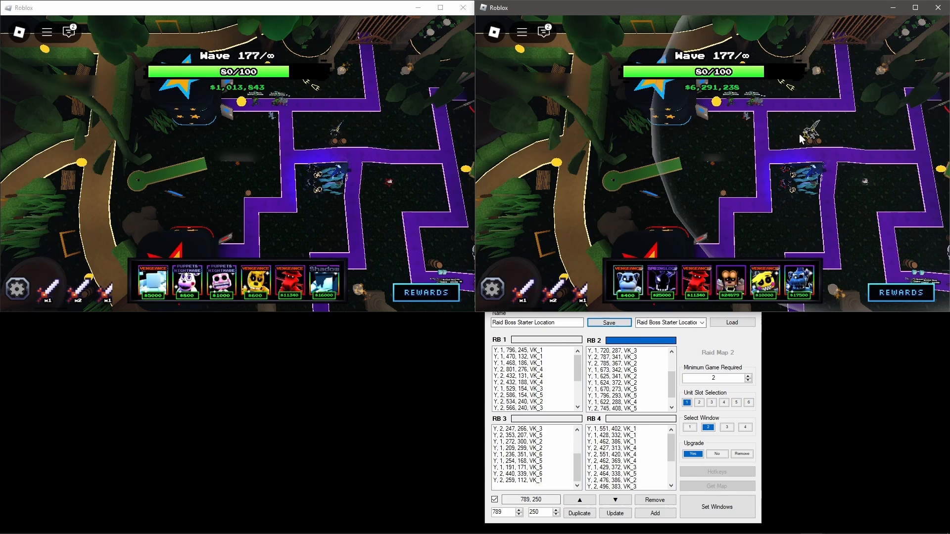
left_click(609, 322)
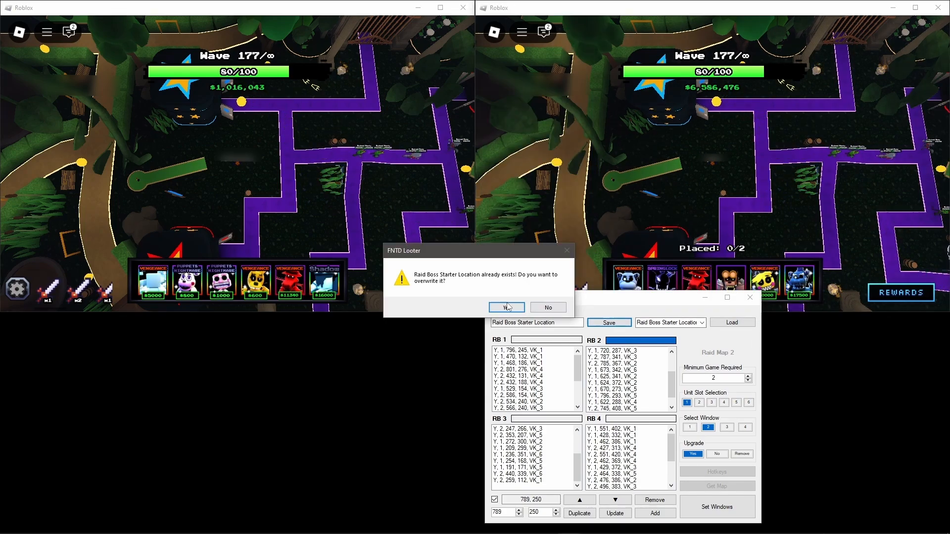
left_click(505, 306)
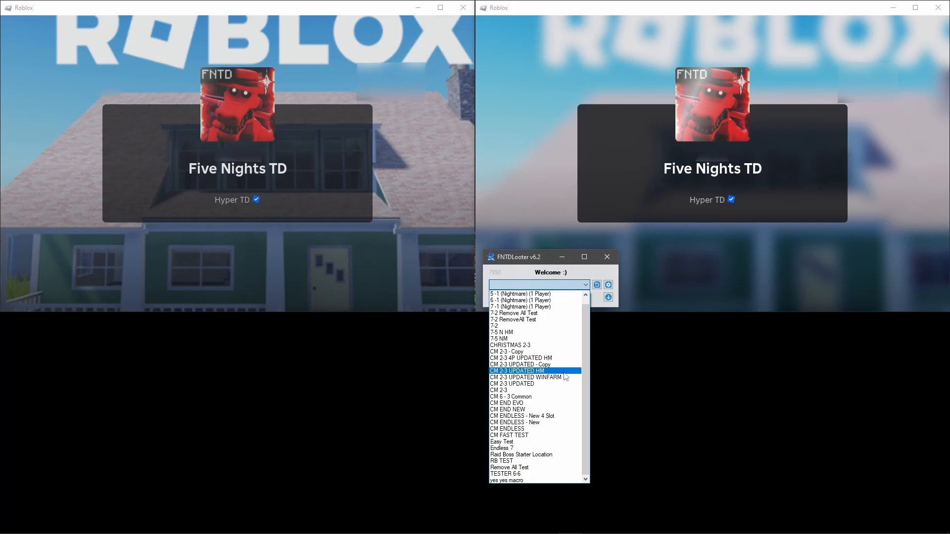
- Choose the 'Raid Boss Starter Location' macro and start it auto-running on the game
left_click(520, 454)
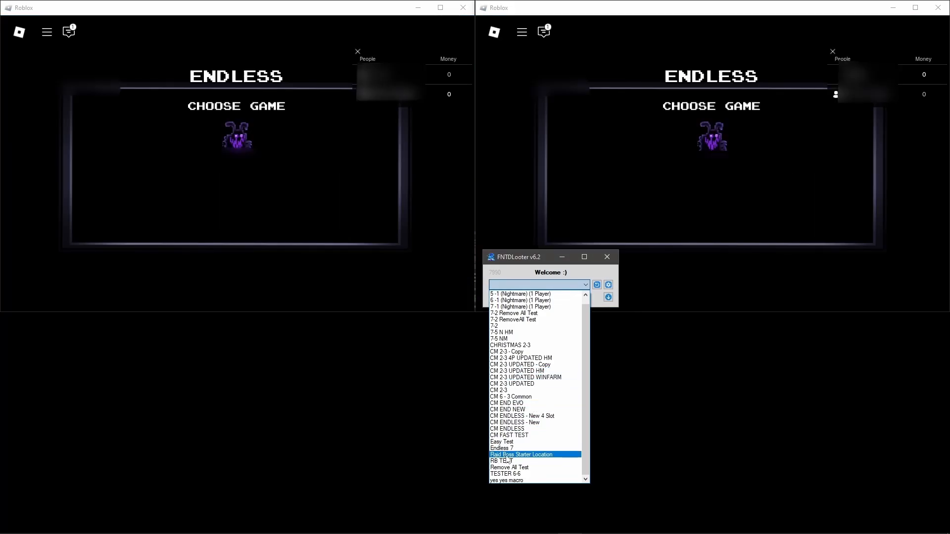
left_click(519, 454)
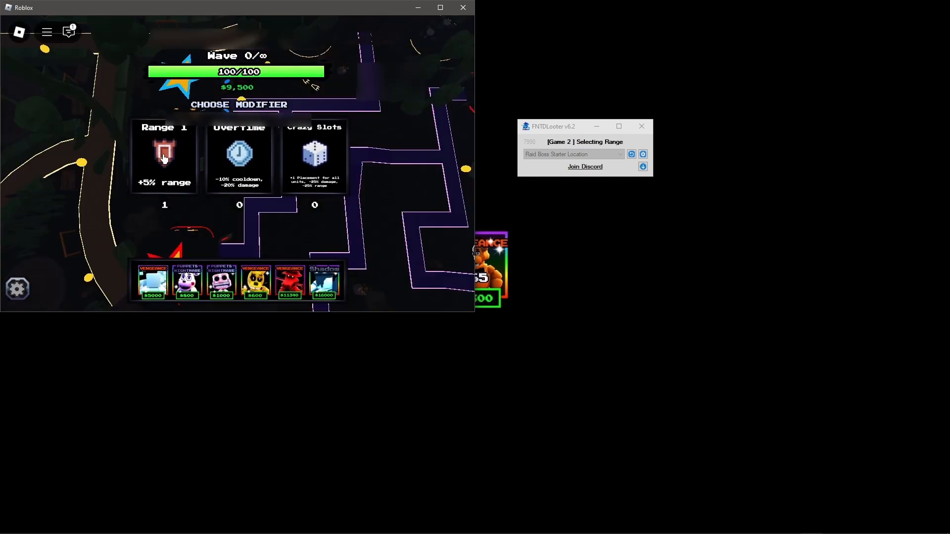
left_click(164, 154)
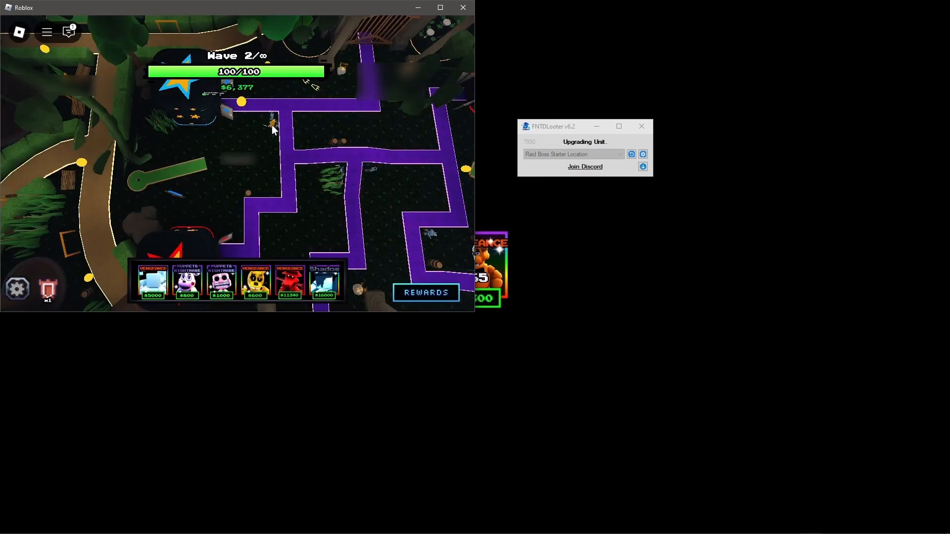